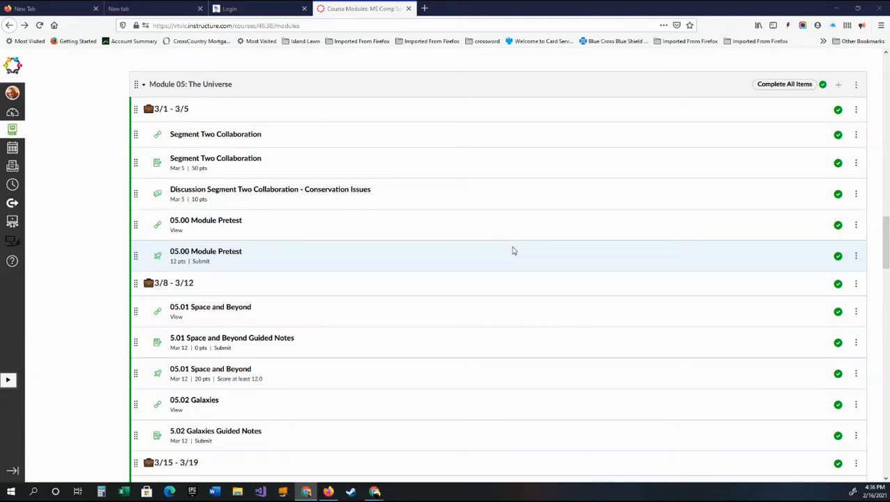
pyautogui.moveTo(474, 298)
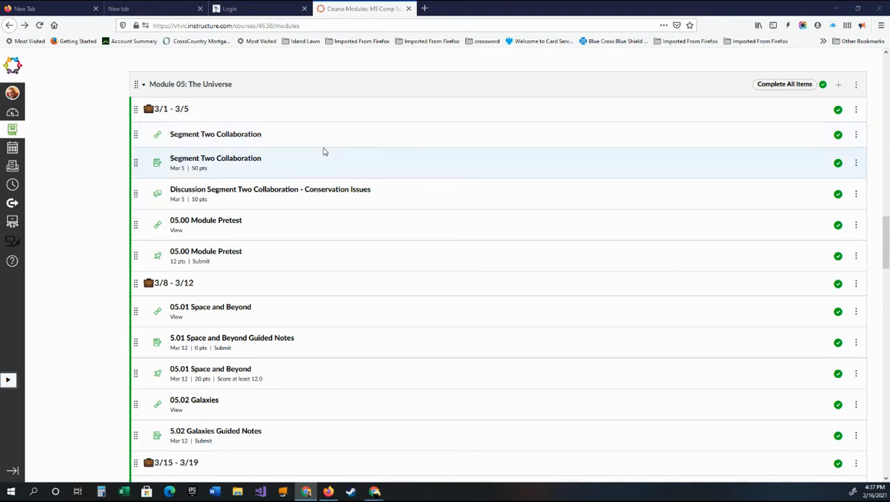
pyautogui.moveTo(326, 158)
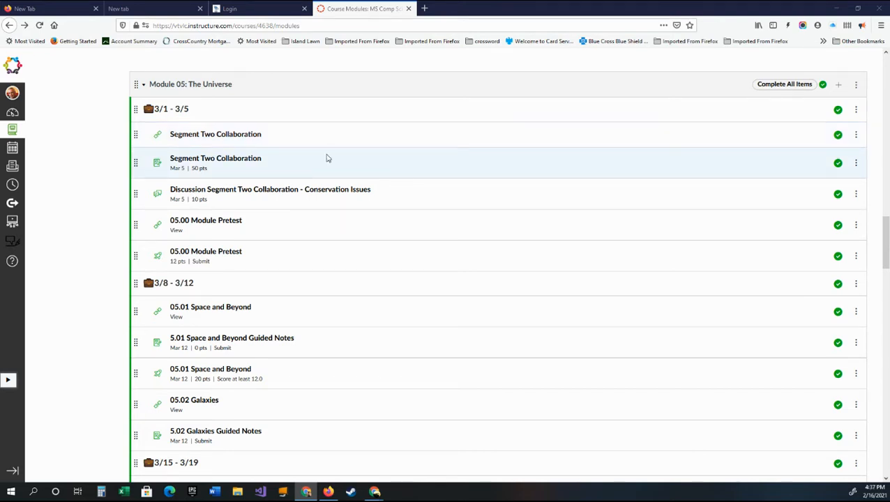
pyautogui.moveTo(215, 159)
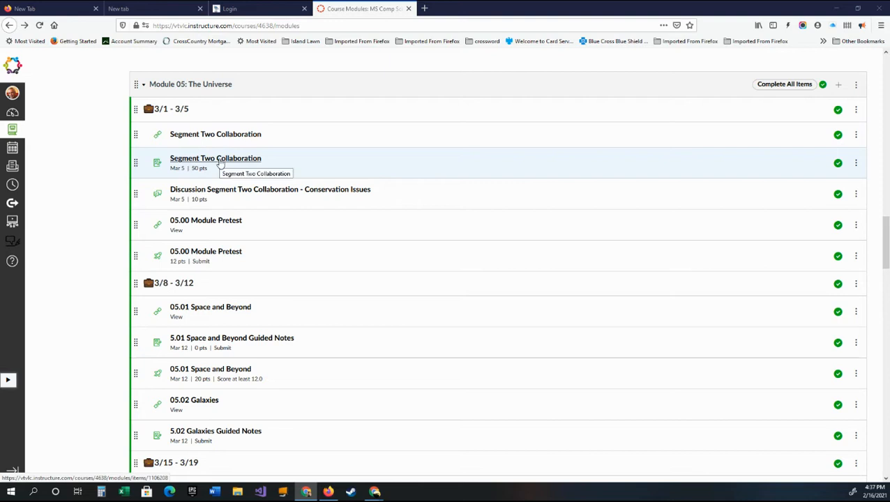
pyautogui.moveTo(313, 164)
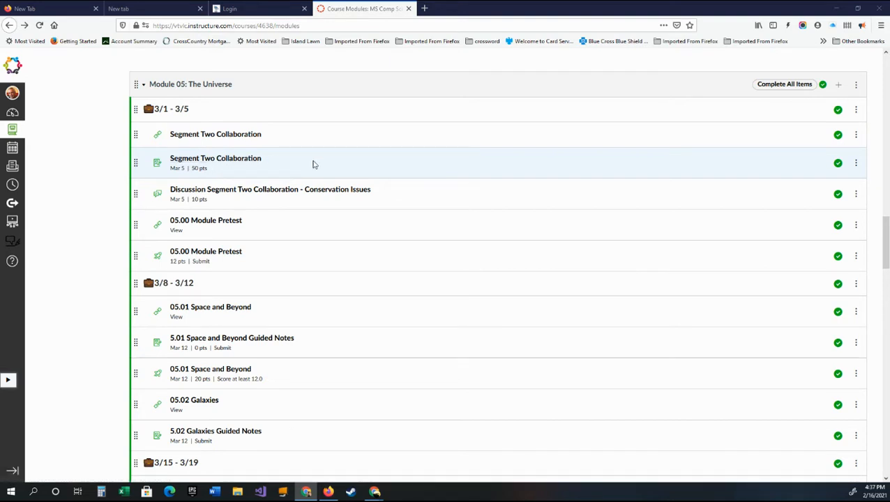
pyautogui.moveTo(335, 165)
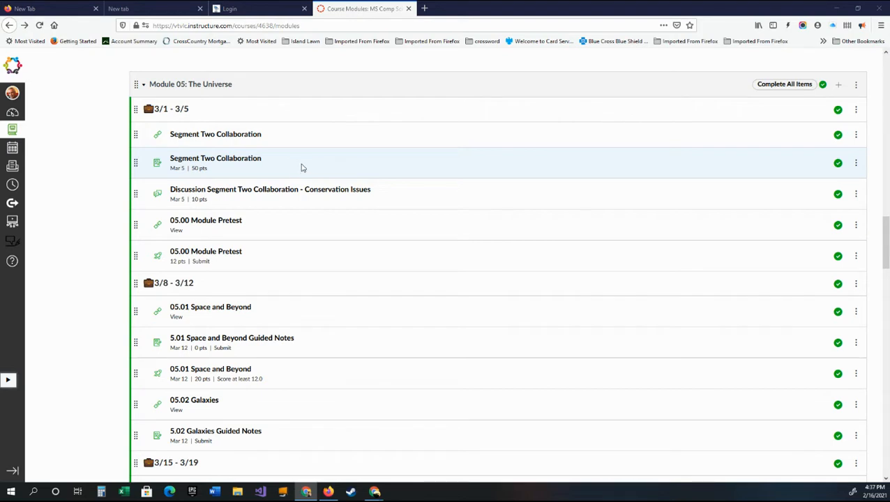
pyautogui.moveTo(204, 95)
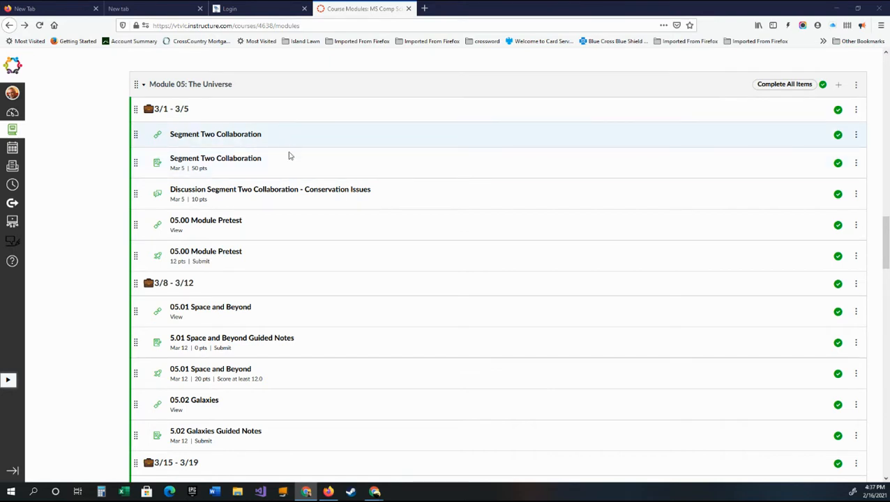
pyautogui.moveTo(303, 157)
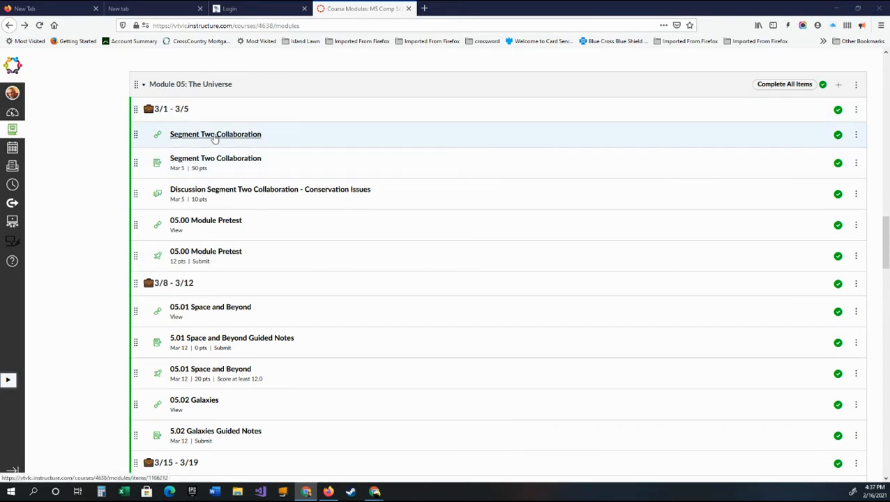
# Step: Go to the Segment Two Collaboration overview page and look through it
pyautogui.click(215, 134)
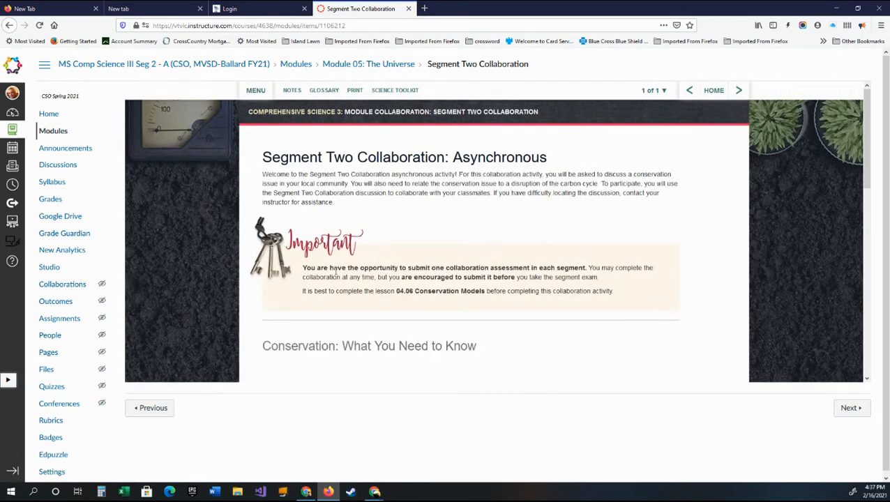
pyautogui.scroll(-3)
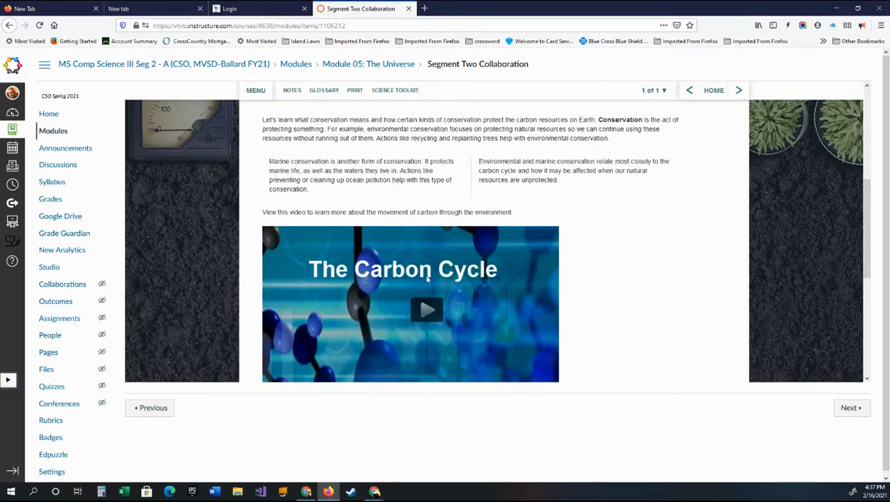
pyautogui.scroll(-3)
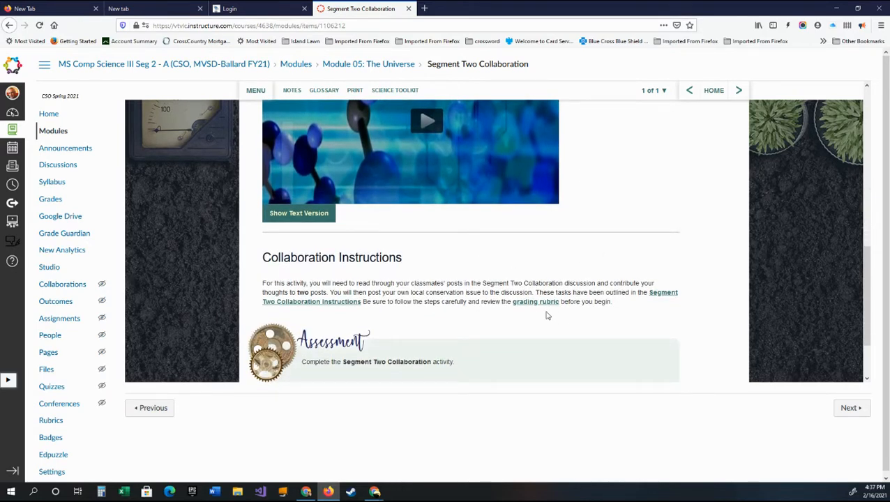
pyautogui.moveTo(597, 271)
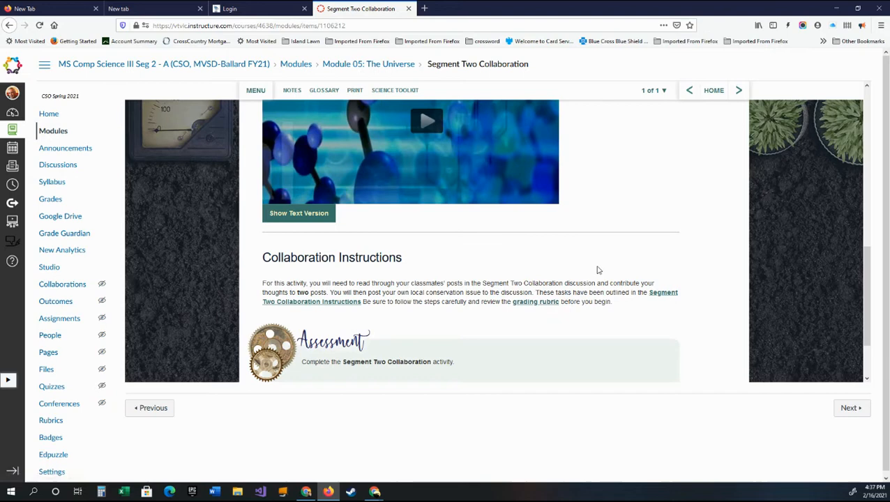
pyautogui.moveTo(334, 310)
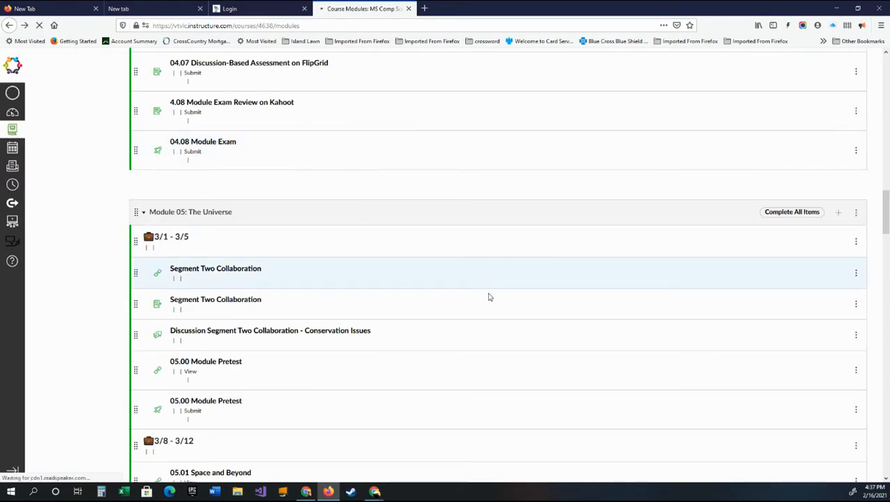
pyautogui.scroll(-3)
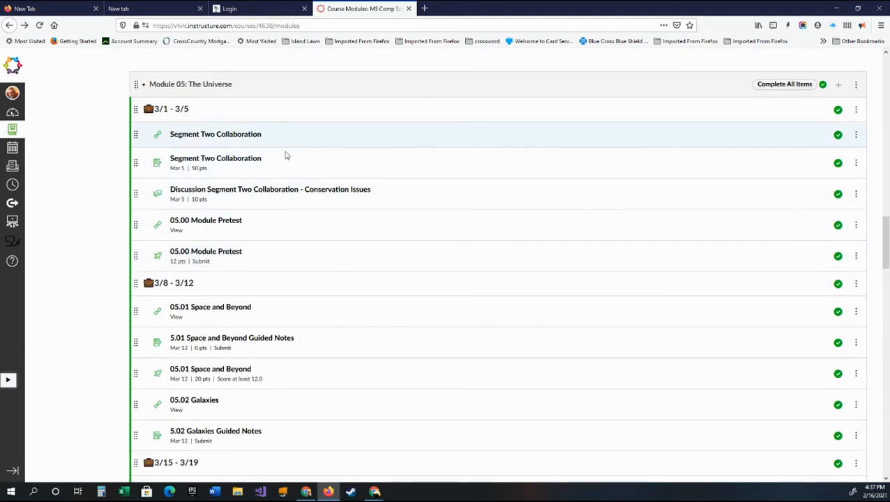
pyautogui.moveTo(170, 159)
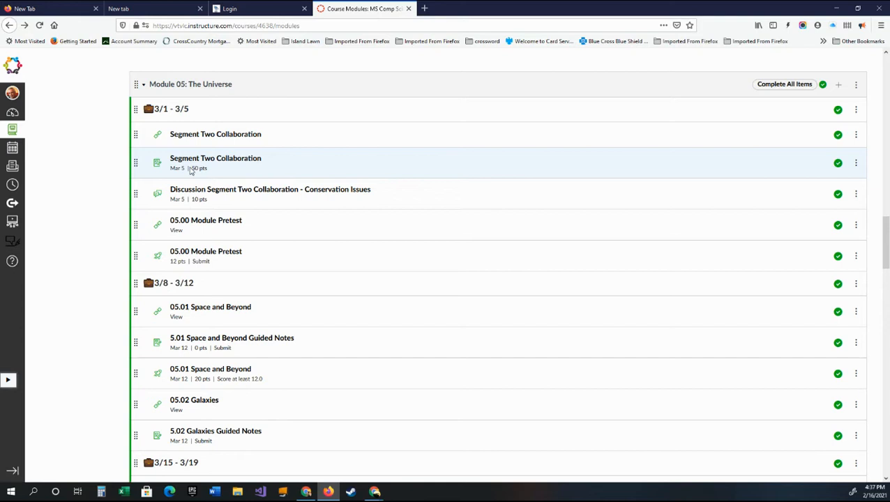
# Step: Launch the Segment Two Collaboration assignment instructions in a new window
pyautogui.click(215, 159)
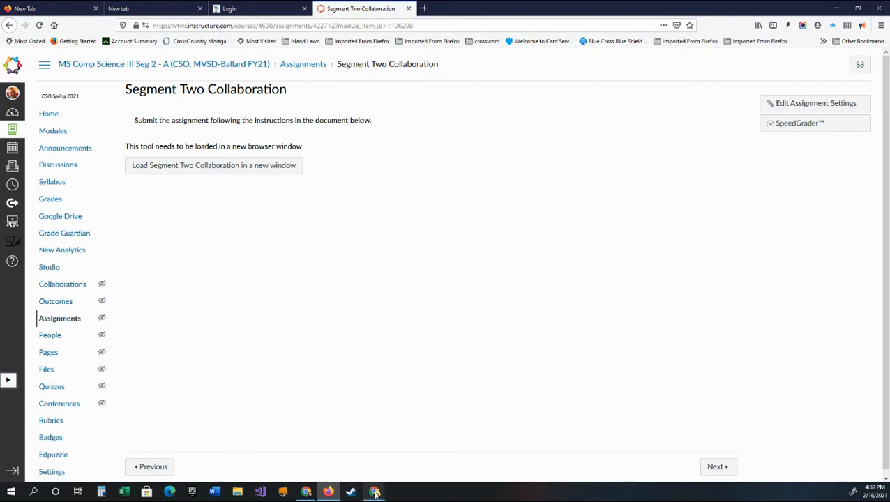
pyautogui.click(214, 165)
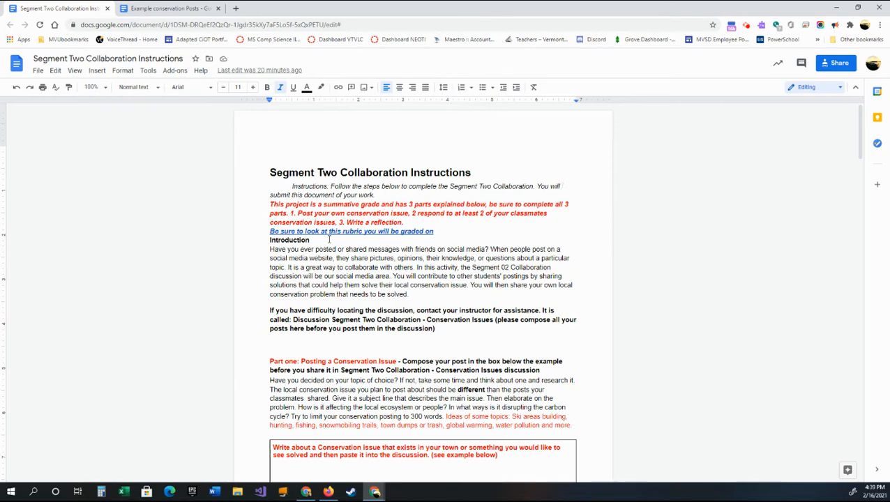
# Step: Follow the 'Be sure to look at this rubric' link and review the rubric table
pyautogui.click(351, 232)
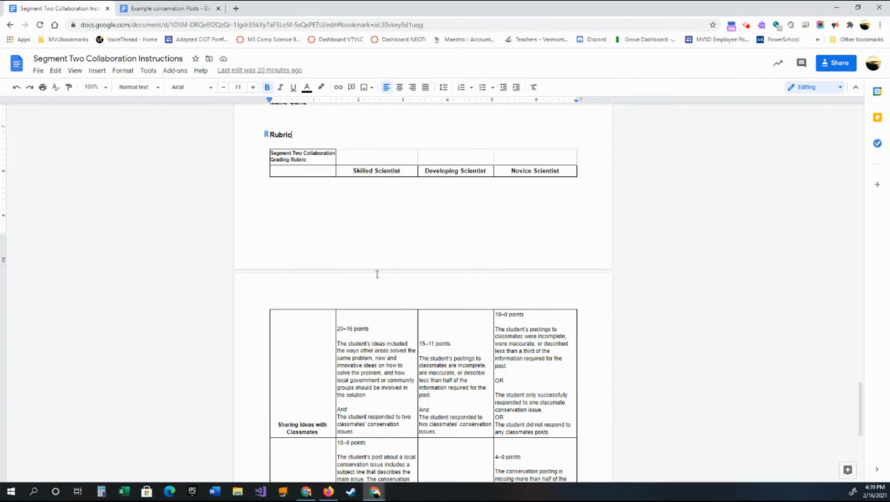
pyautogui.scroll(-3)
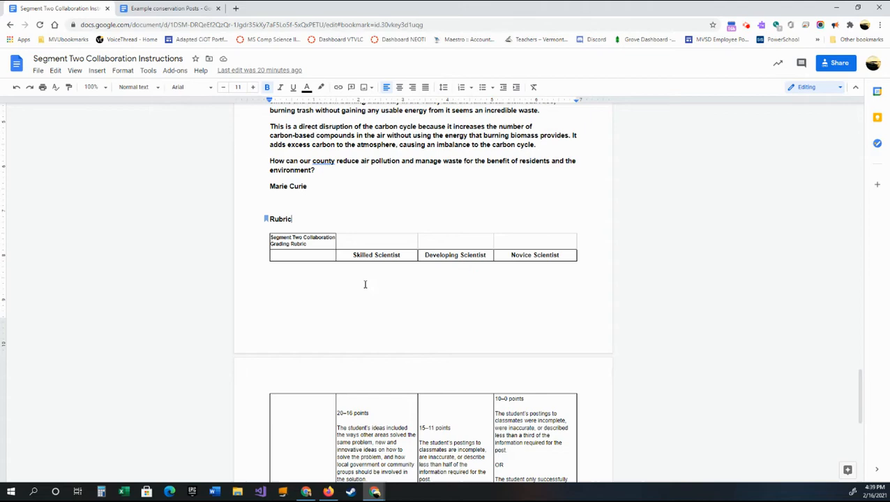
pyautogui.scroll(-3)
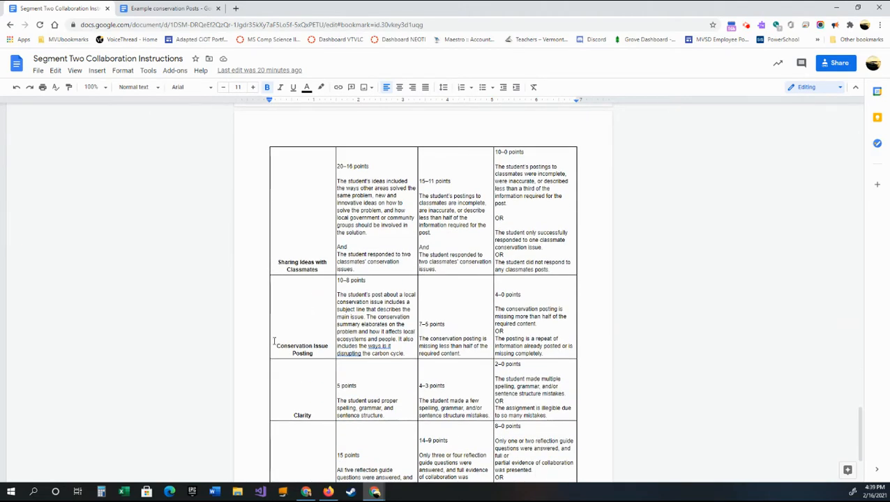
pyautogui.scroll(-3)
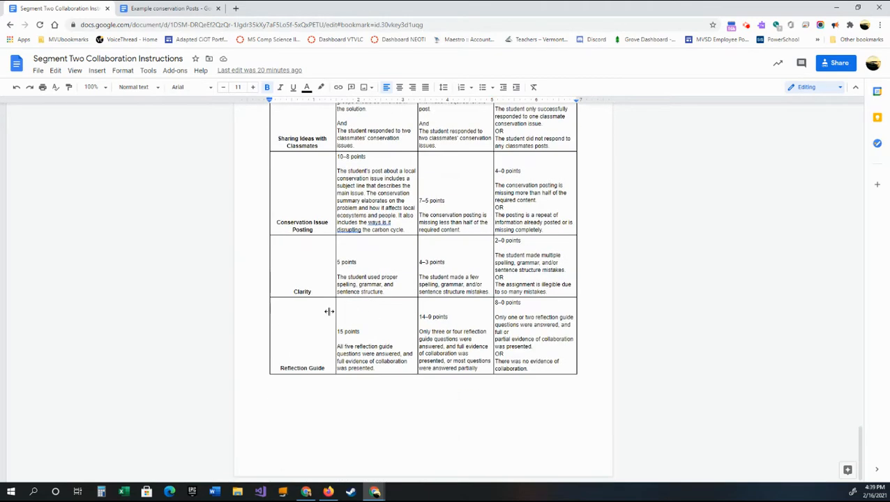
pyautogui.moveTo(301, 366)
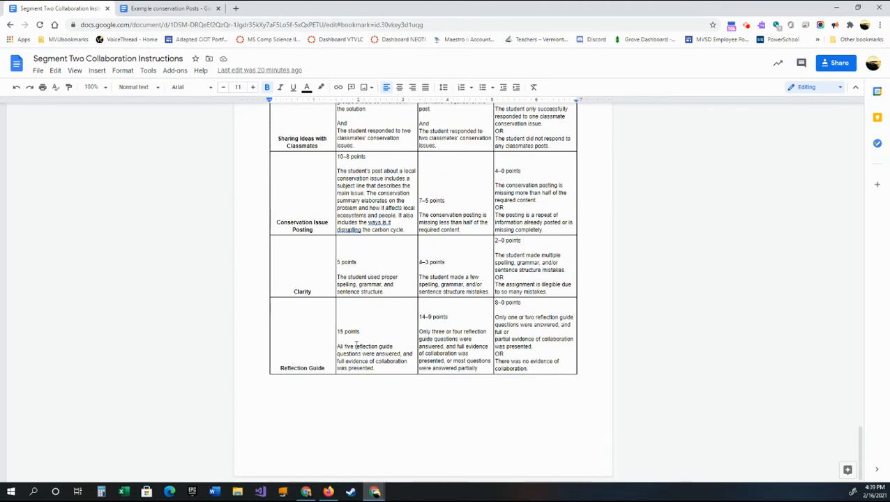
pyautogui.scroll(3)
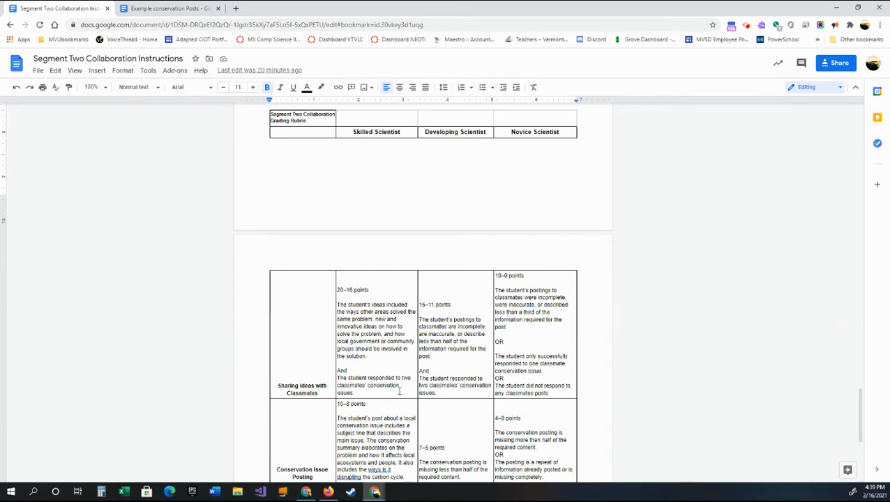
pyautogui.scroll(-3)
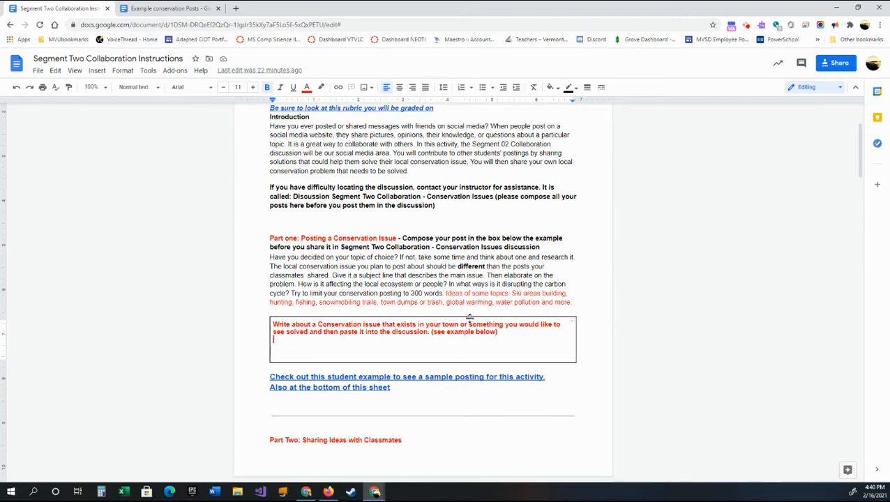
pyautogui.scroll(-3)
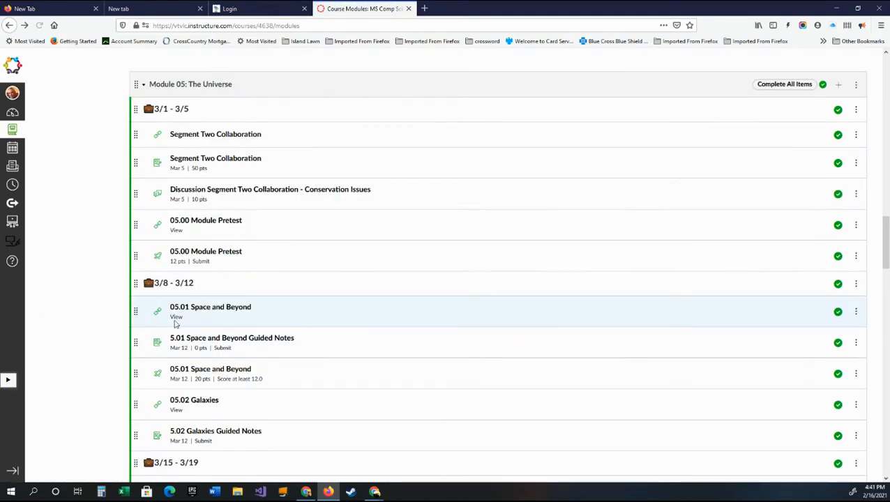
# Step: Begin a reply on the Conservation Issues discussion topic so the editor appears
pyautogui.click(271, 190)
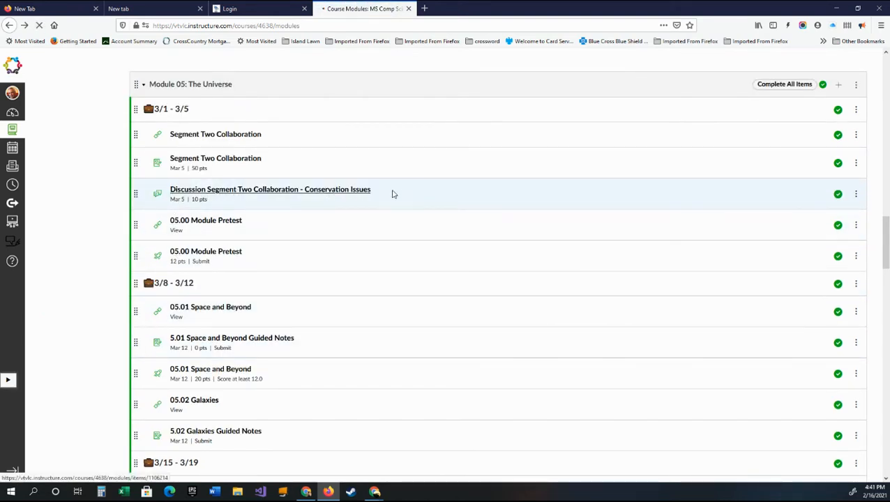
pyautogui.click(271, 190)
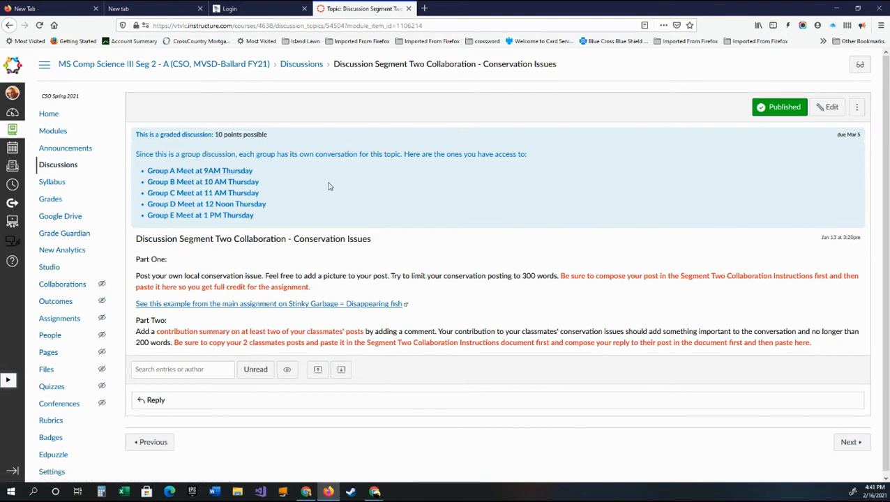
pyautogui.moveTo(430, 254)
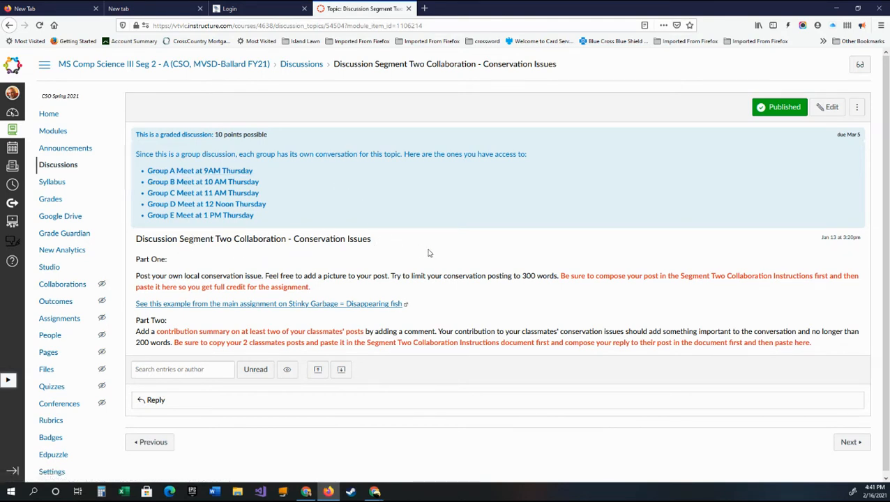
pyautogui.moveTo(448, 258)
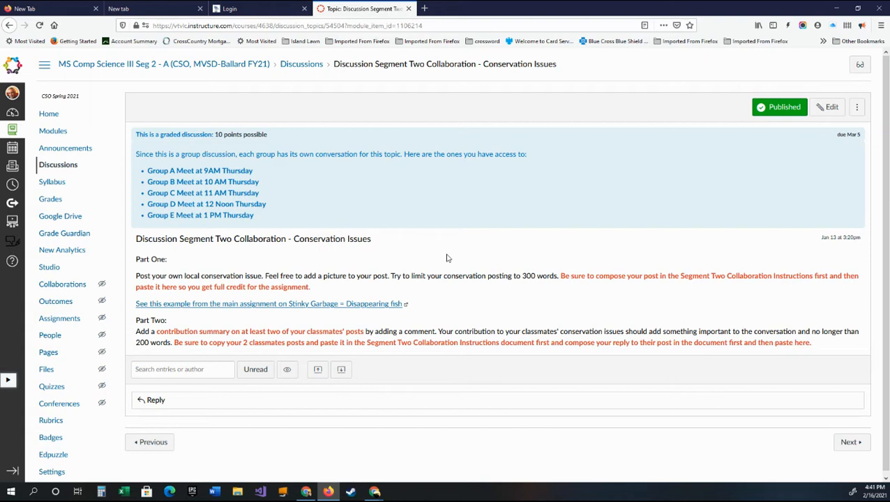
pyautogui.moveTo(148, 277)
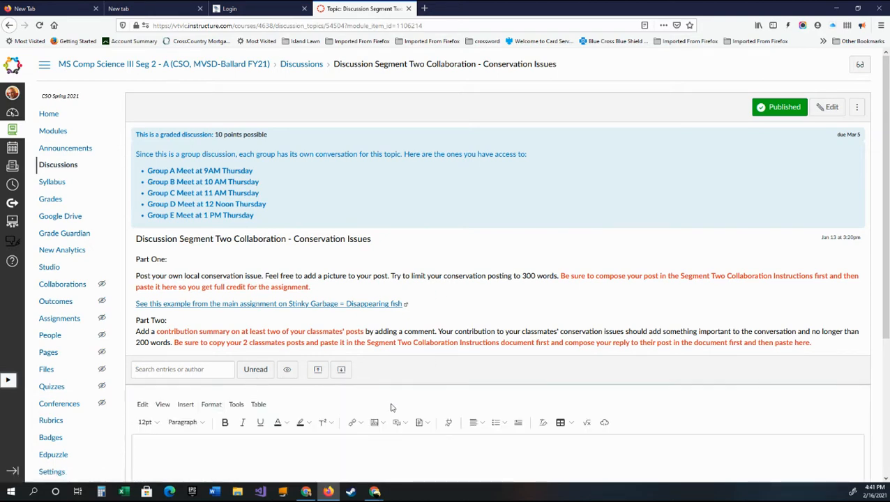
pyautogui.scroll(-3)
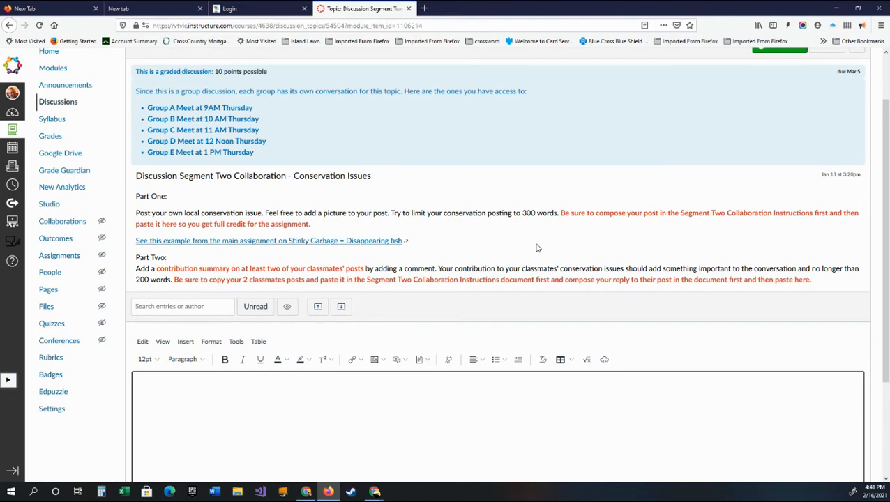
pyautogui.moveTo(239, 248)
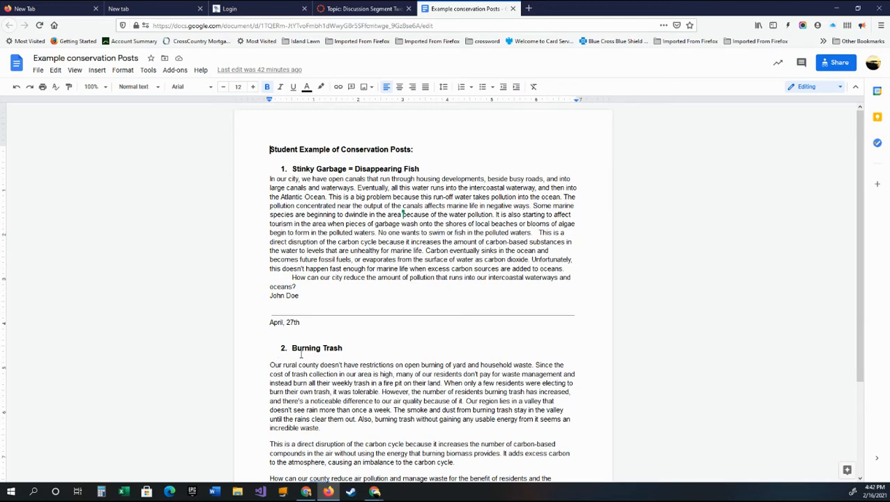
# Step: Review the example conservation posts, then return to the Conservation Issues discussion
pyautogui.scroll(-3)
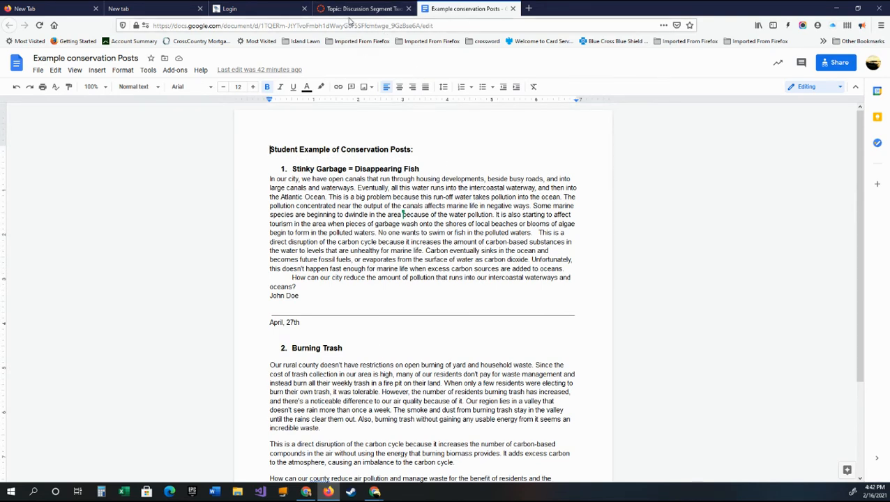
pyautogui.moveTo(335, 134)
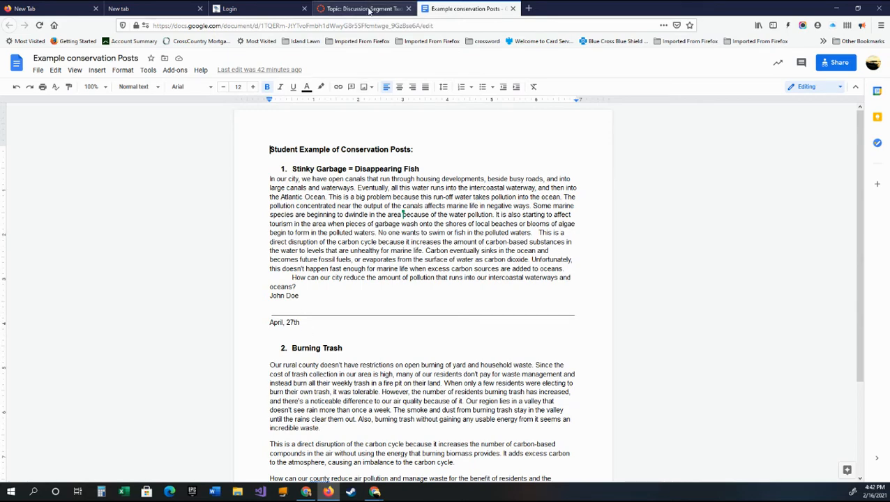
pyautogui.click(363, 9)
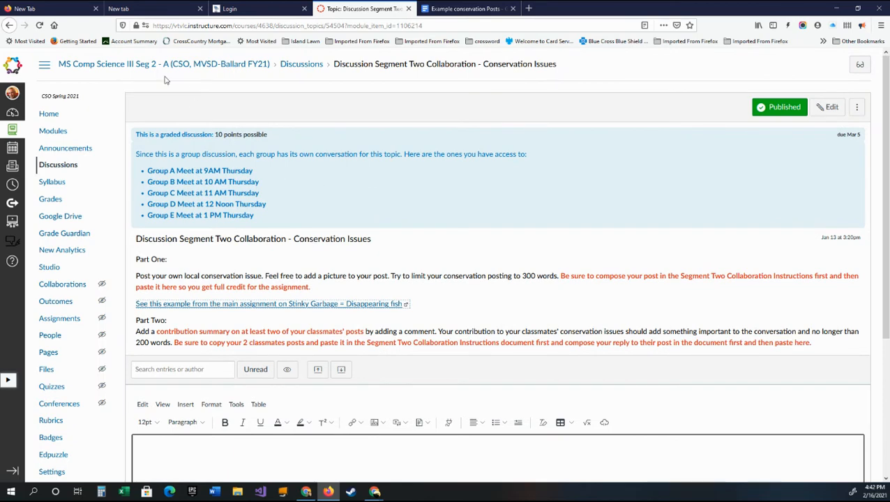
pyautogui.moveTo(517, 246)
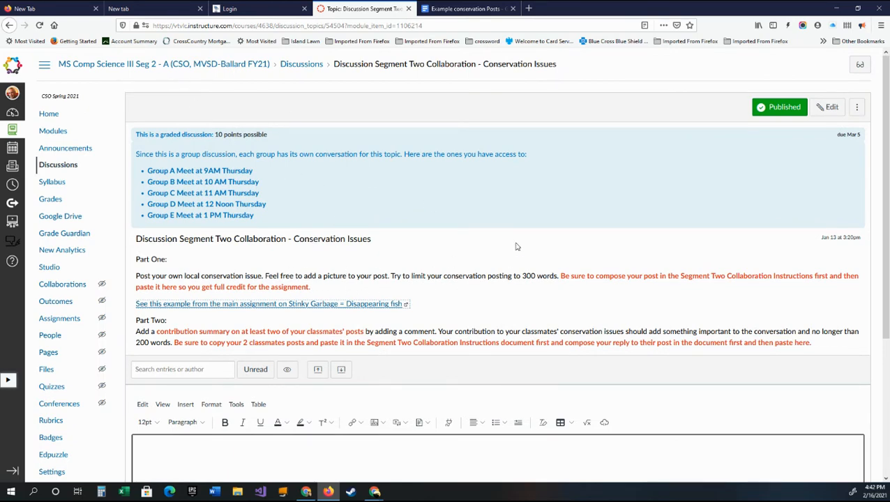
# Step: Select the Burning Trash example post in the examples doc and return to the reply editor
pyautogui.scroll(-3)
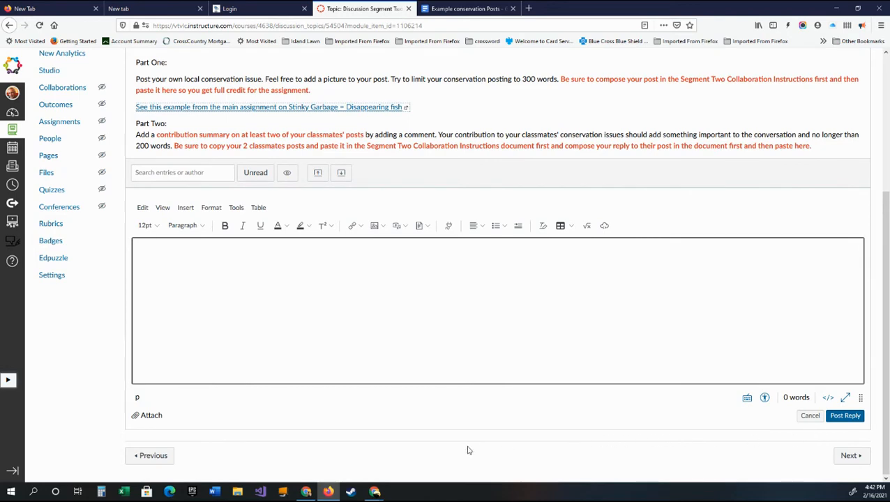
pyautogui.moveTo(488, 117)
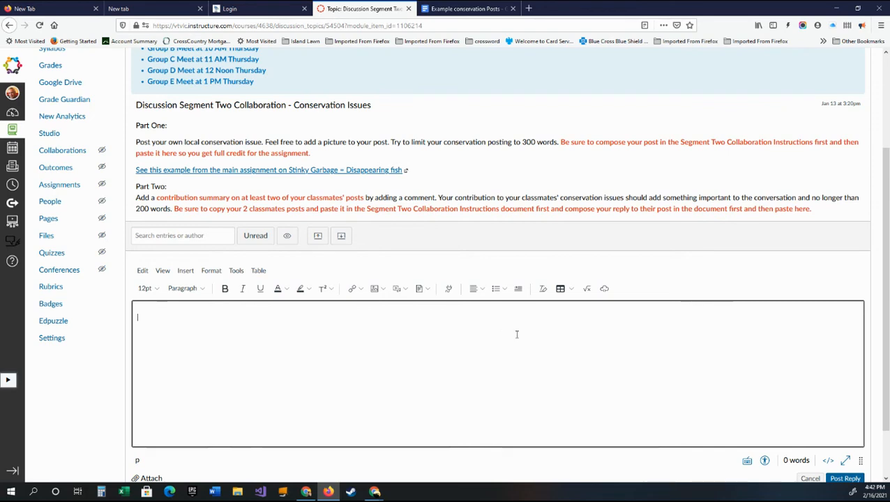
pyautogui.click(464, 9)
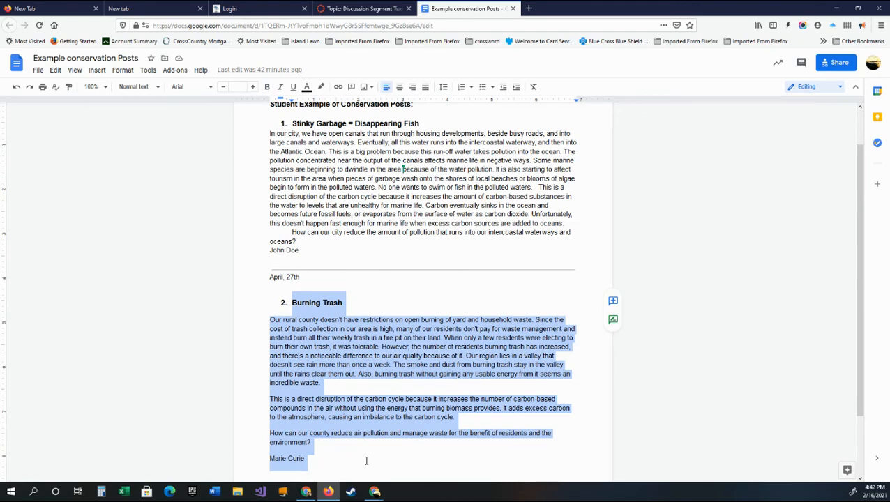
pyautogui.click(363, 9)
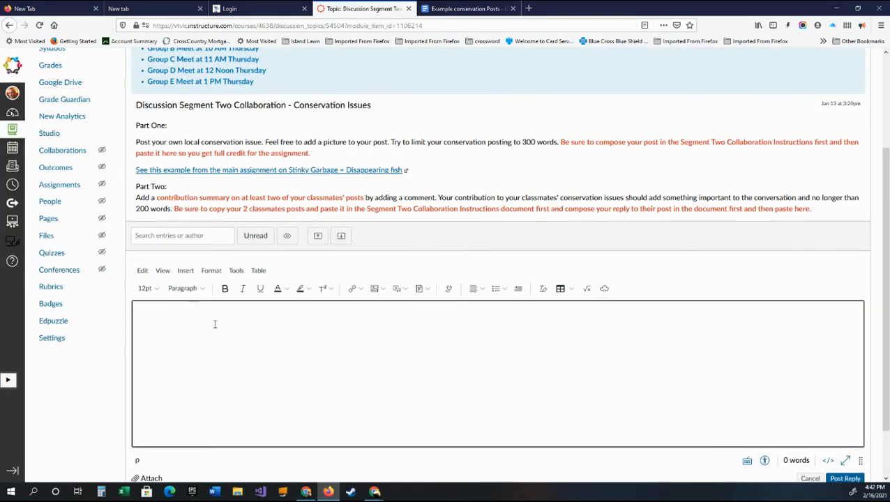
# Step: Post a reply headed 'Sample Post' with the Burning Trash text and select the posted text
pyautogui.write('Sample')
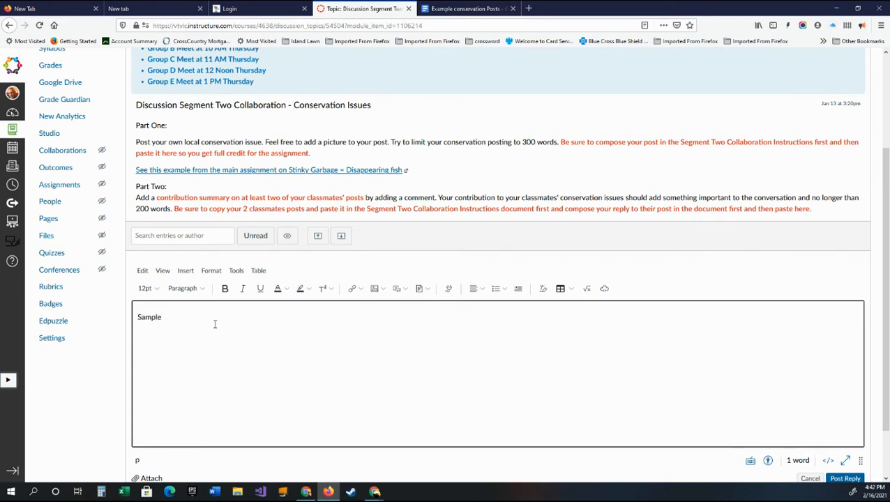
pyautogui.write('Post:')
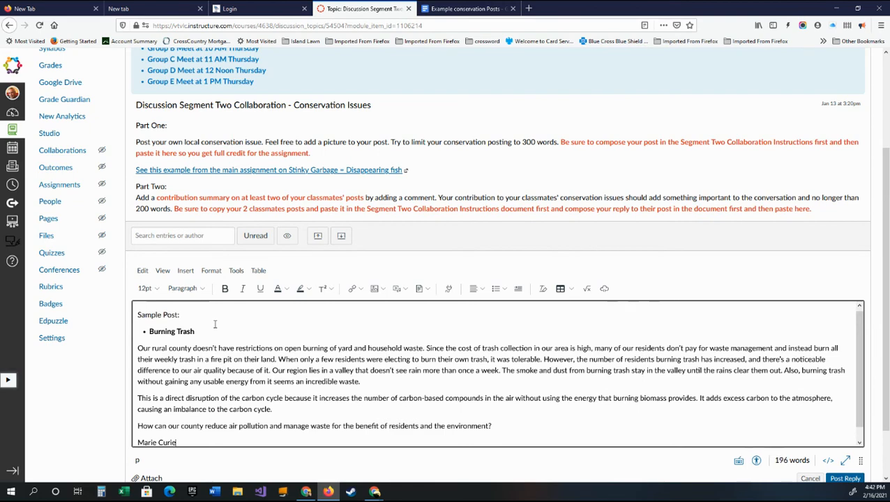
pyautogui.scroll(-3)
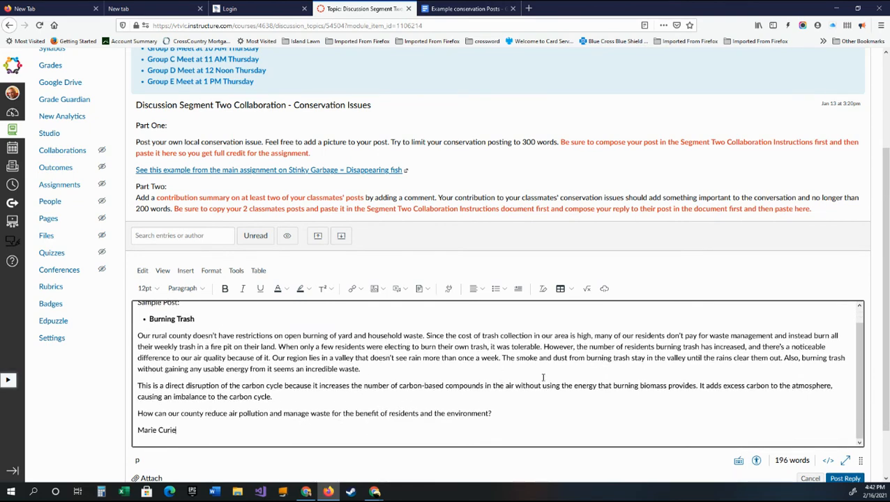
pyautogui.scroll(-3)
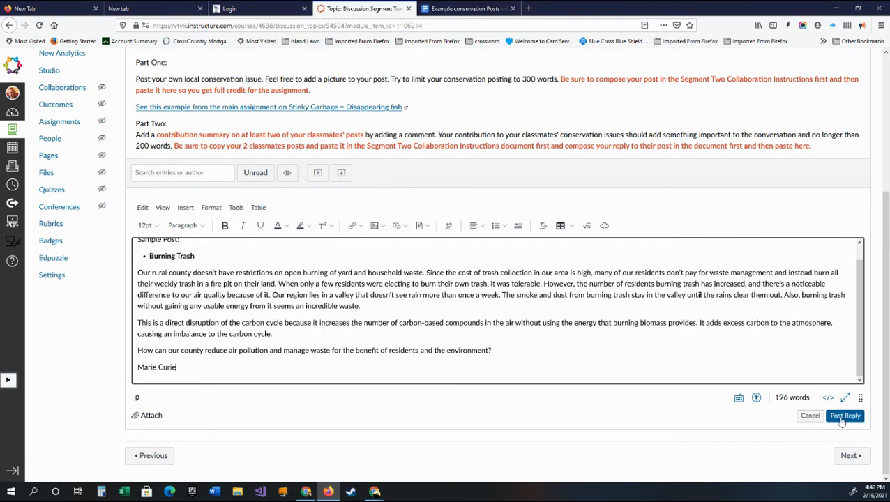
pyautogui.click(846, 416)
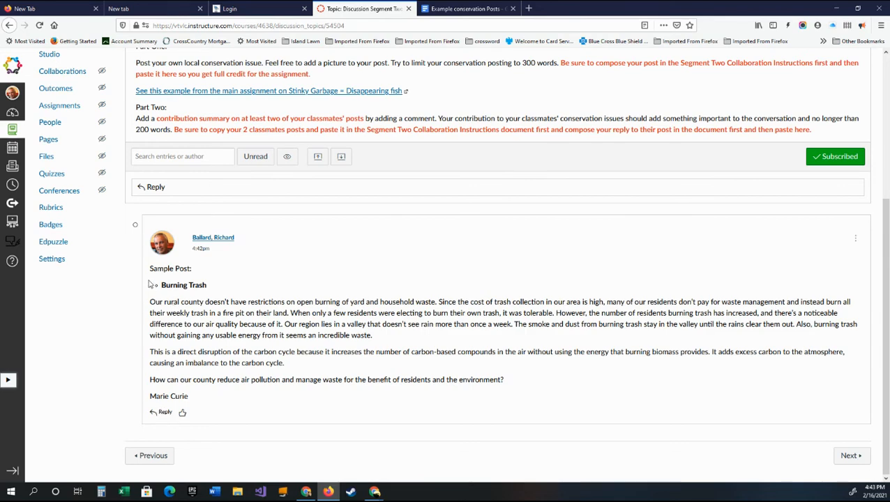
pyautogui.moveTo(162, 284); pyautogui.dragTo(285, 363)
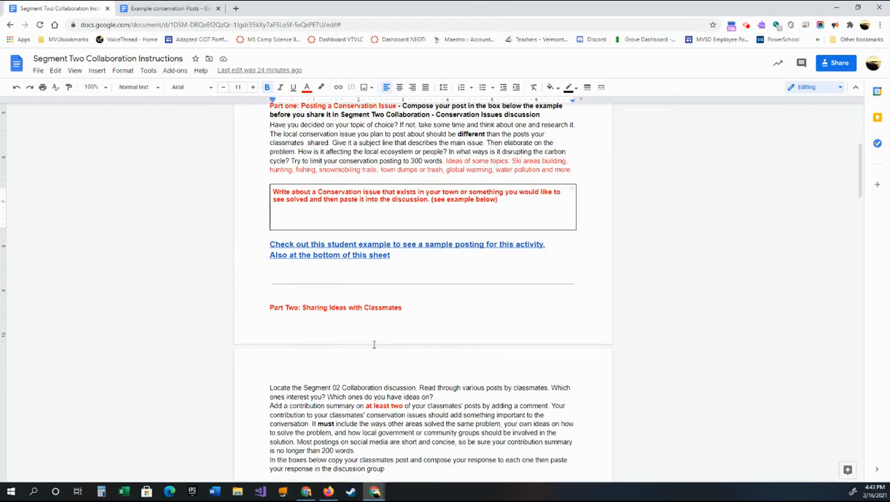
# Step: Remove the pasted Burning Trash body from the 1st classmate box, leaving its heading, and reach Part Three
pyautogui.scroll(-3)
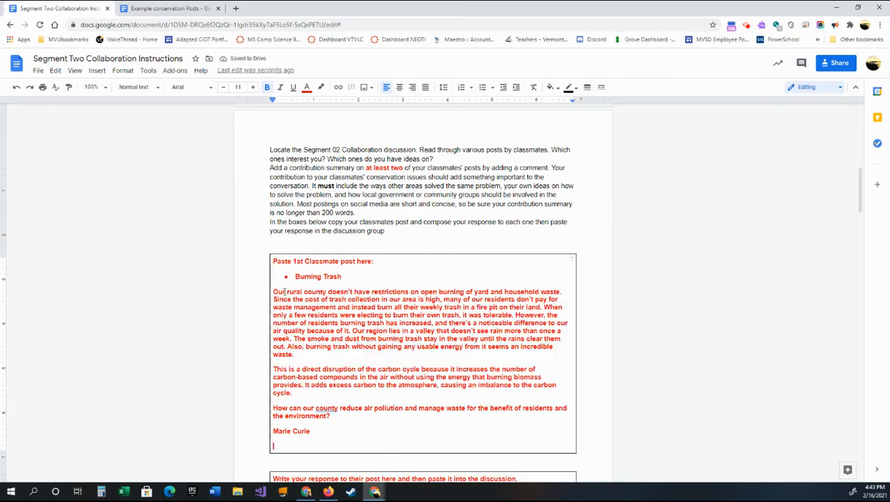
pyautogui.scroll(-3)
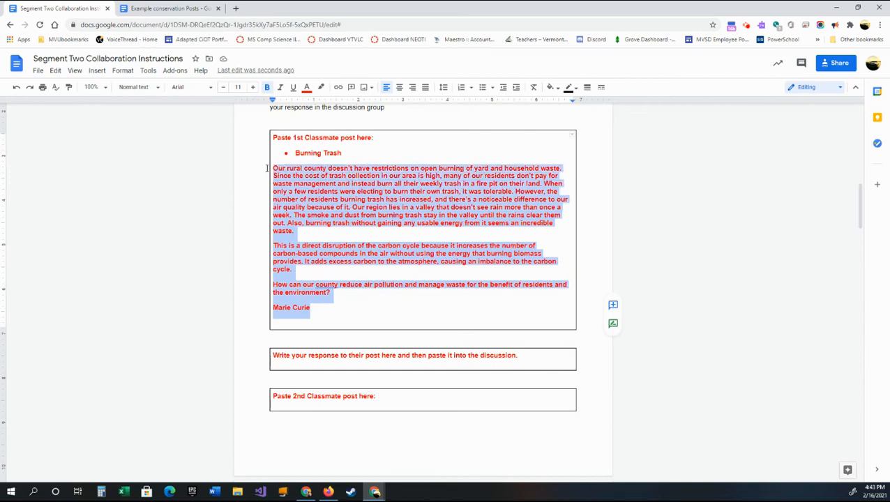
pyautogui.press('Delete')
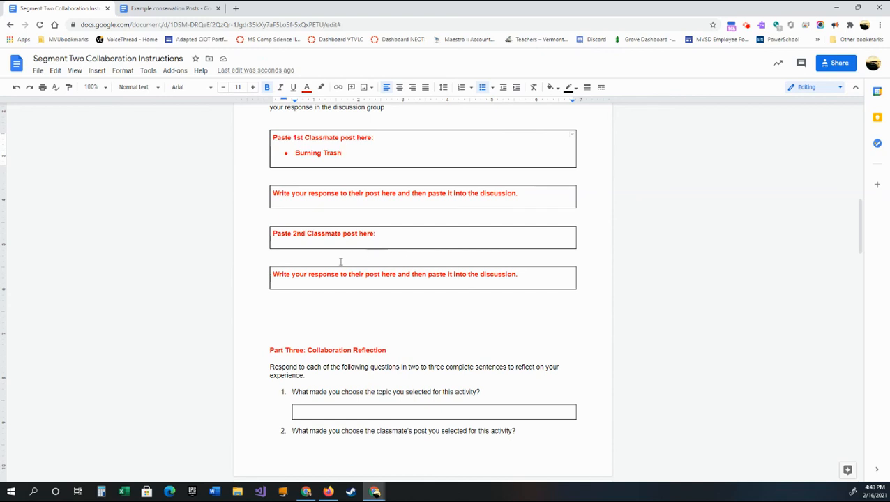
pyautogui.scroll(-3)
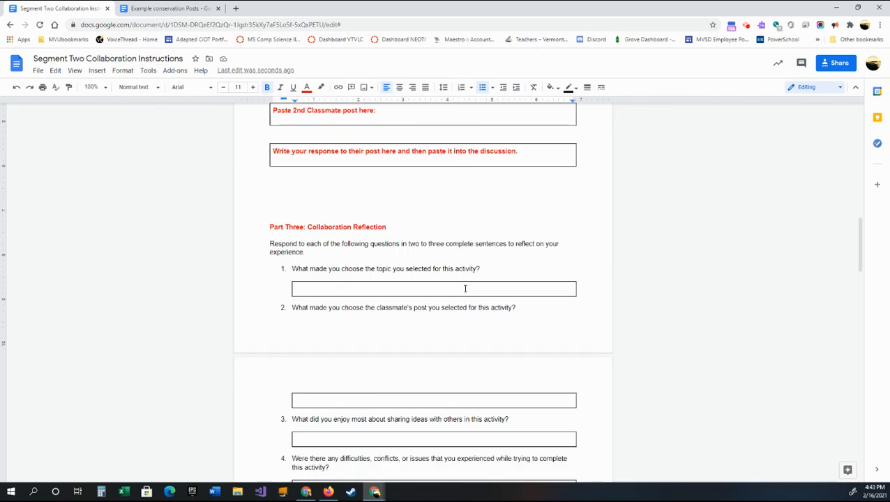
pyautogui.scroll(-3)
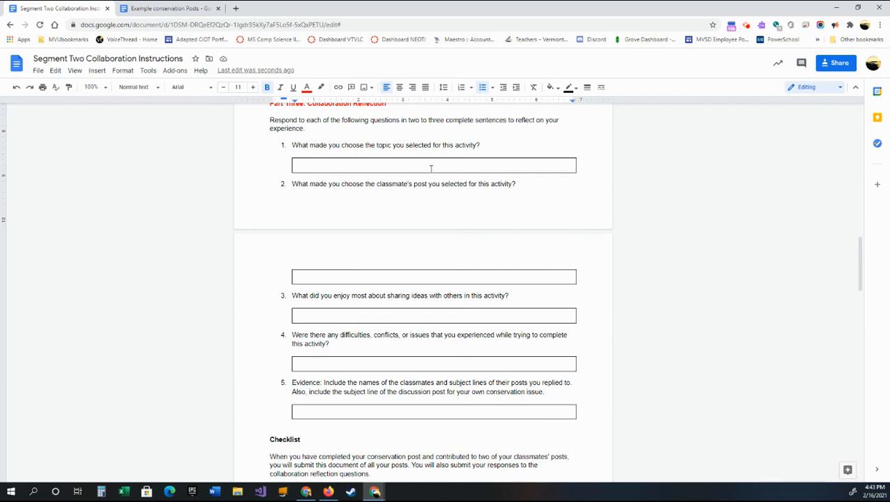
pyautogui.moveTo(453, 299)
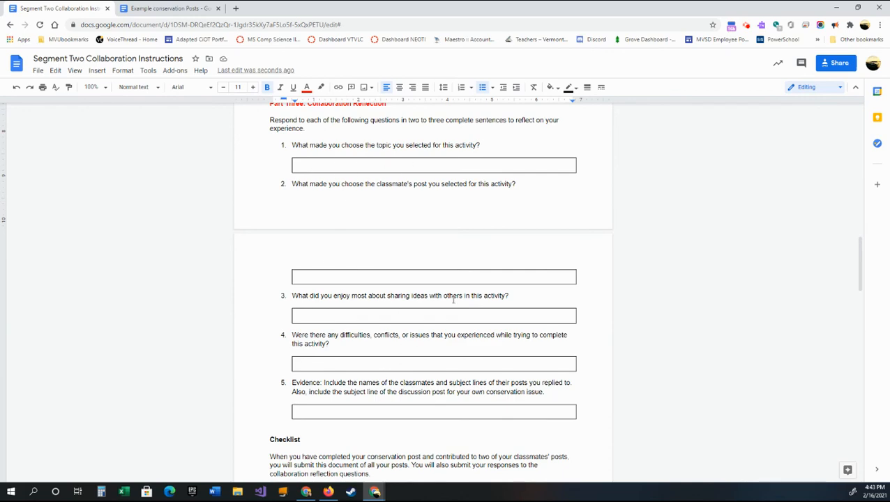